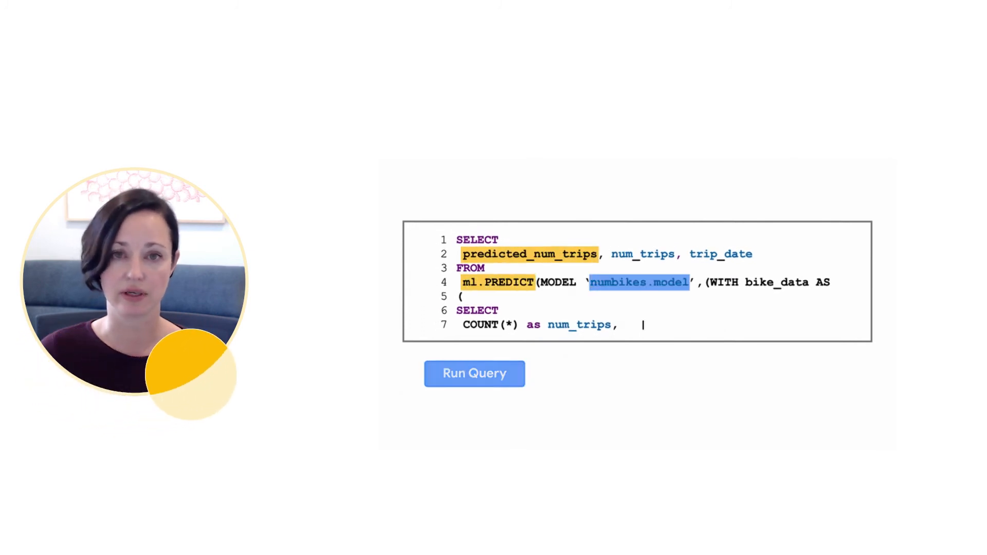
{"action": "left_click", "coordinate": [474, 373]}
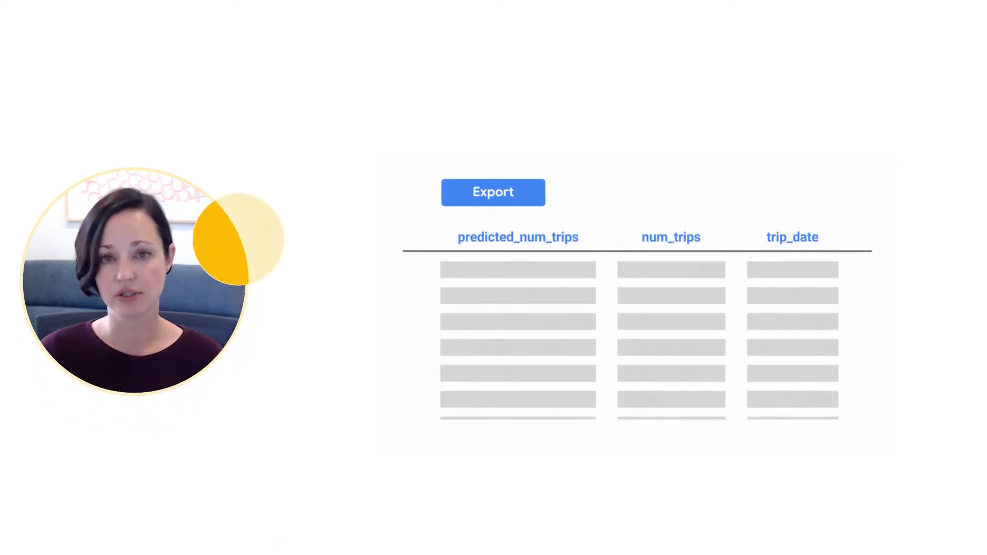